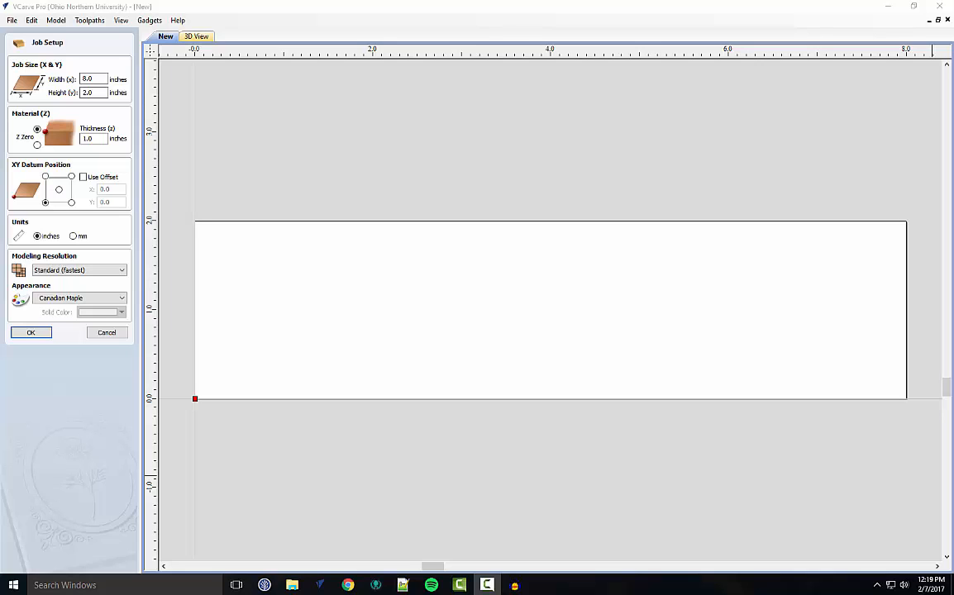
{"action": "mouse_move", "coordinate": [174, 236]}
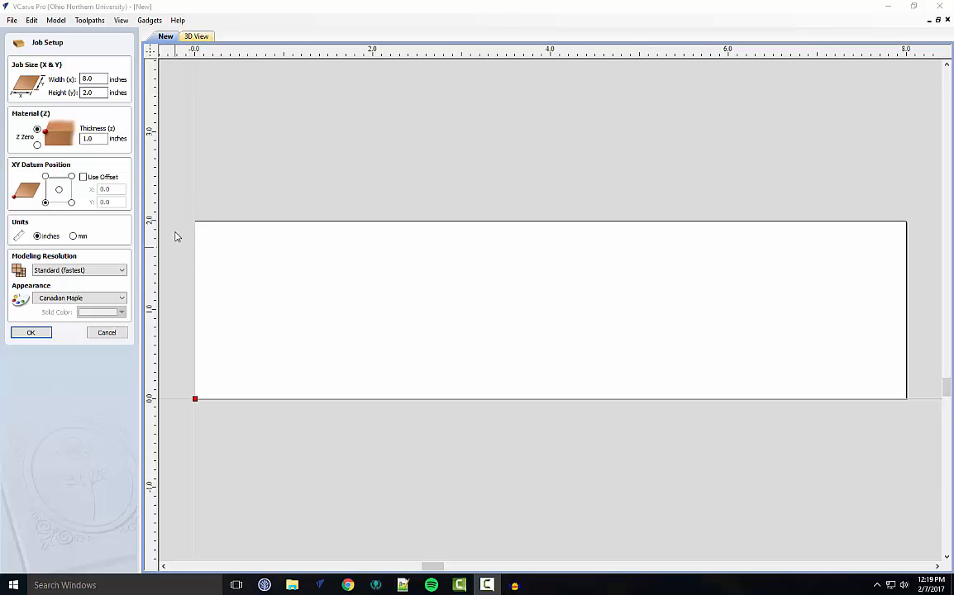
{"action": "mouse_move", "coordinate": [110, 109]}
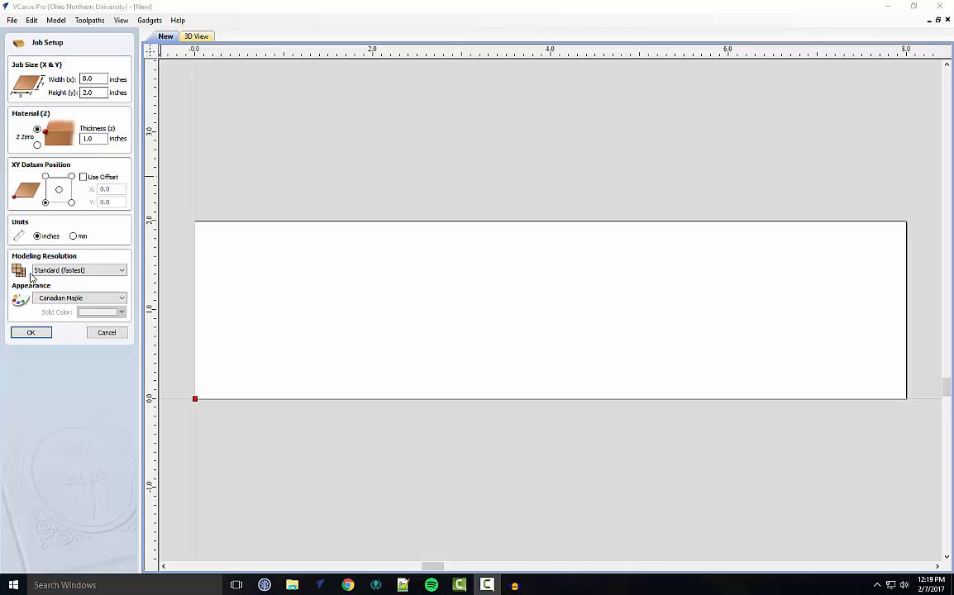
Accept the 8 × 2 × 1 inch job size and material settings.
{"action": "left_click", "coordinate": [30, 332]}
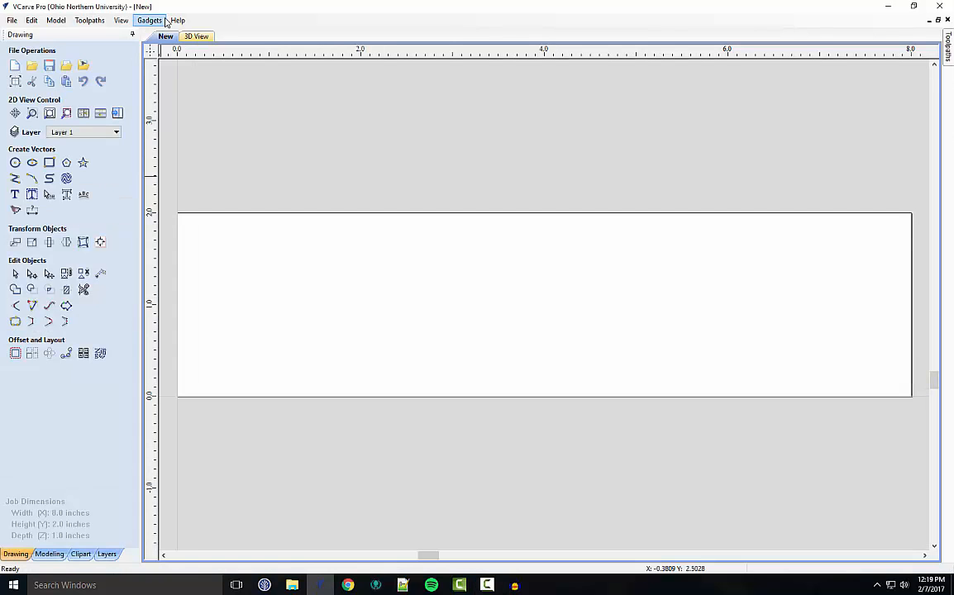
Apply the Lap Joints gadget with a 45° joint angle.
{"action": "left_click", "coordinate": [151, 21]}
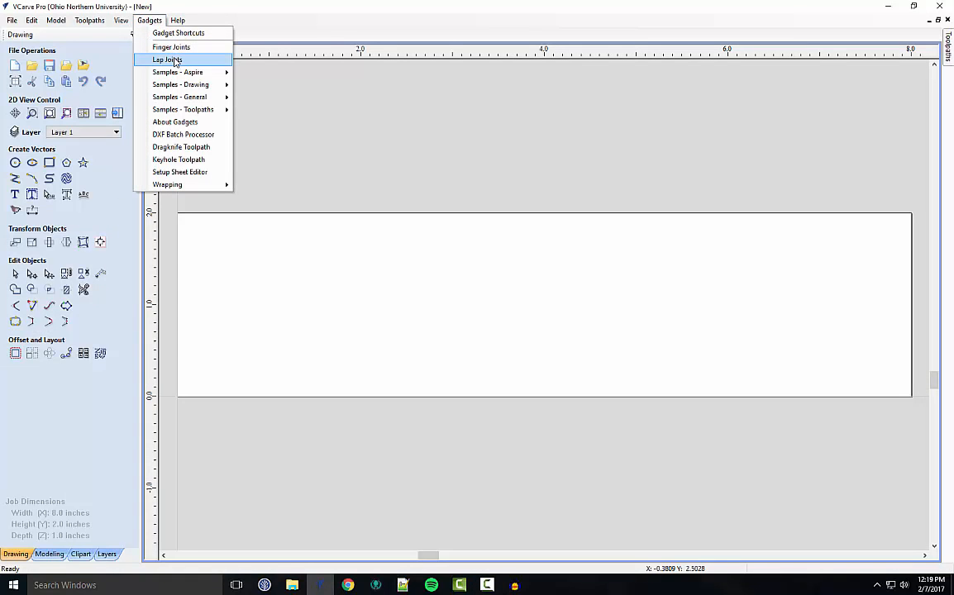
{"action": "left_click", "coordinate": [169, 58]}
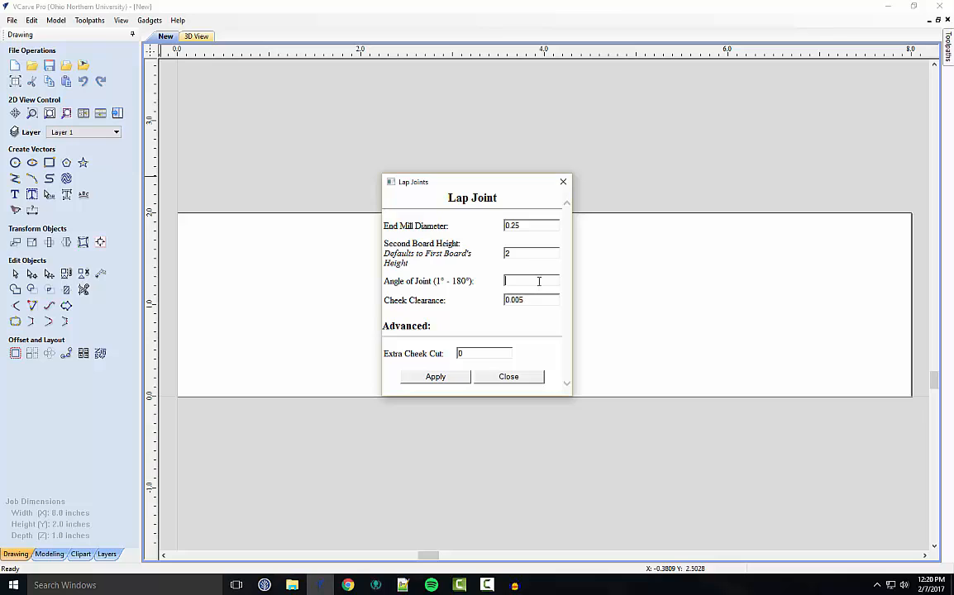
{"action": "type", "text": "45"}
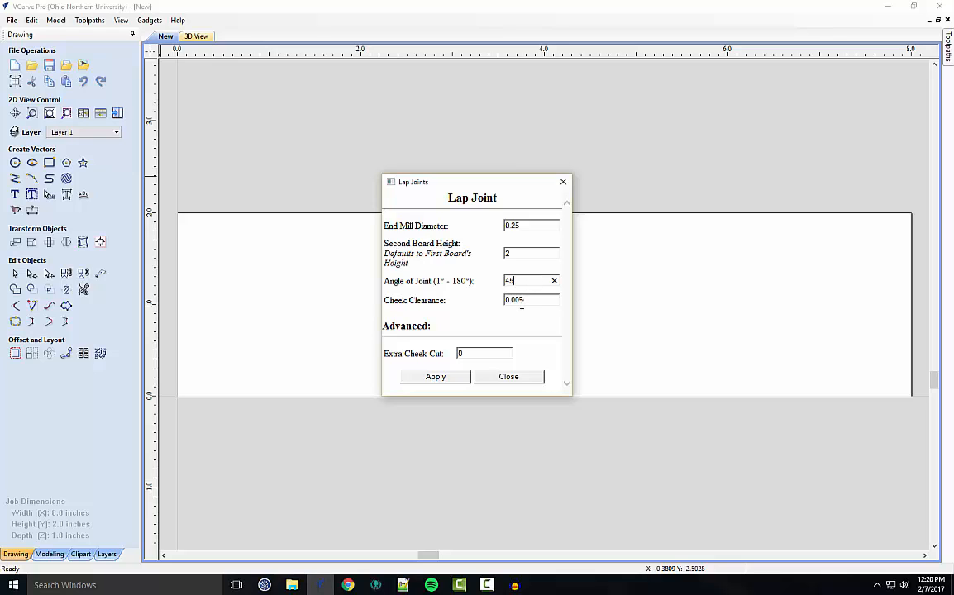
{"action": "left_click", "coordinate": [435, 377]}
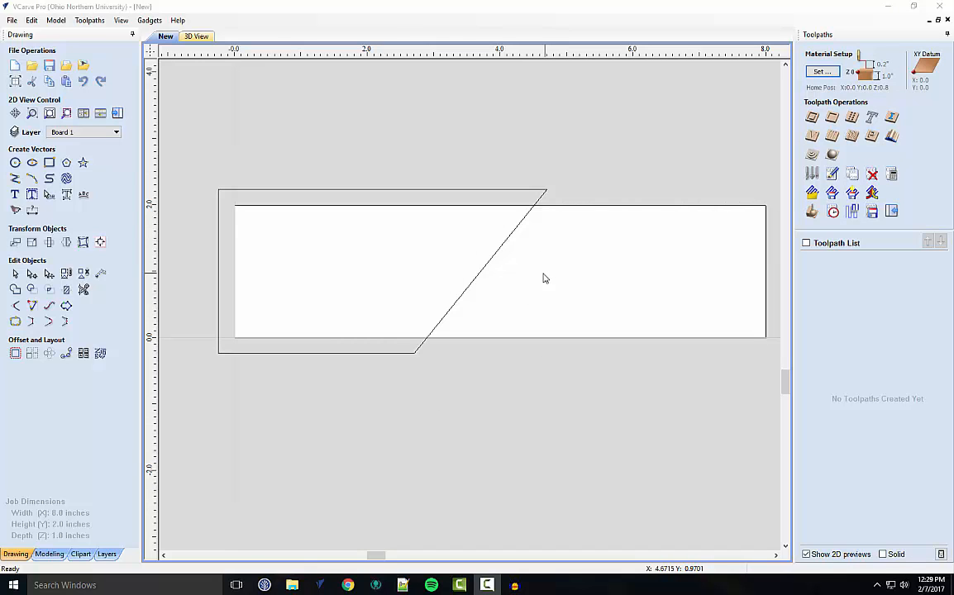
Check the Board 1 and Board 2 layers, then drag-select the angled Board 1 outline.
{"action": "left_click", "coordinate": [114, 132]}
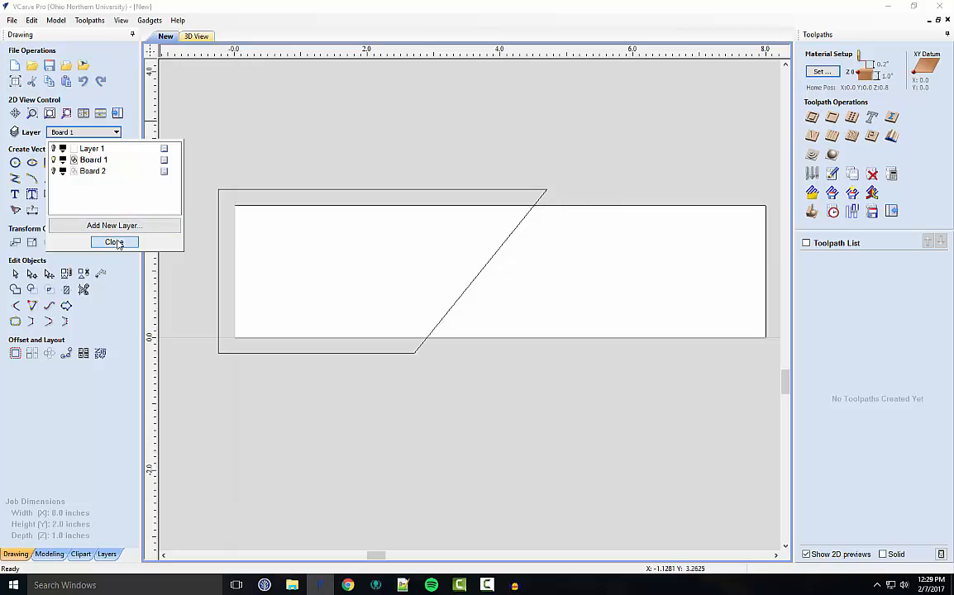
{"action": "left_click", "coordinate": [114, 241]}
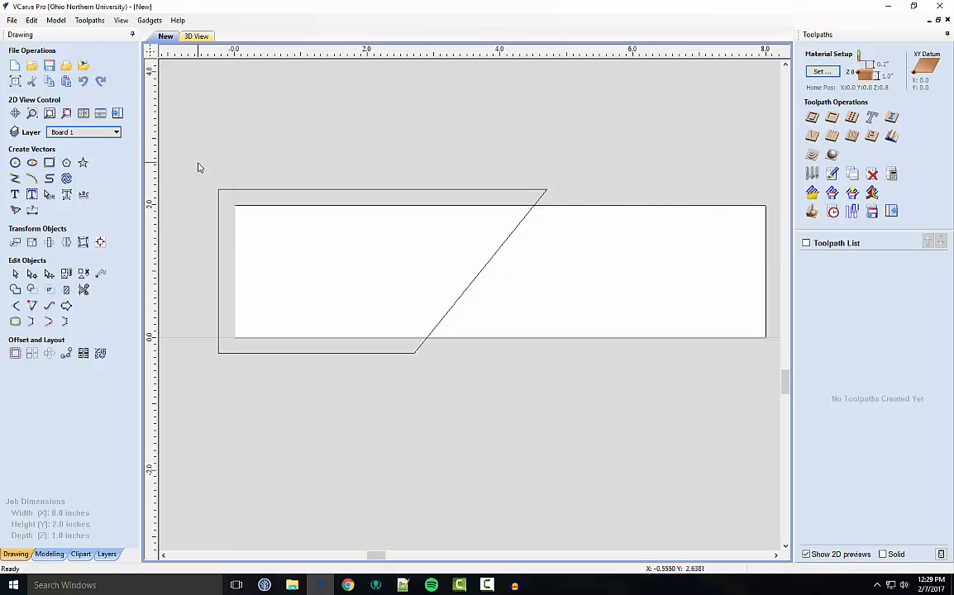
{"action": "left_click_drag", "start_coordinate": [192, 162], "coordinate": [546, 373]}
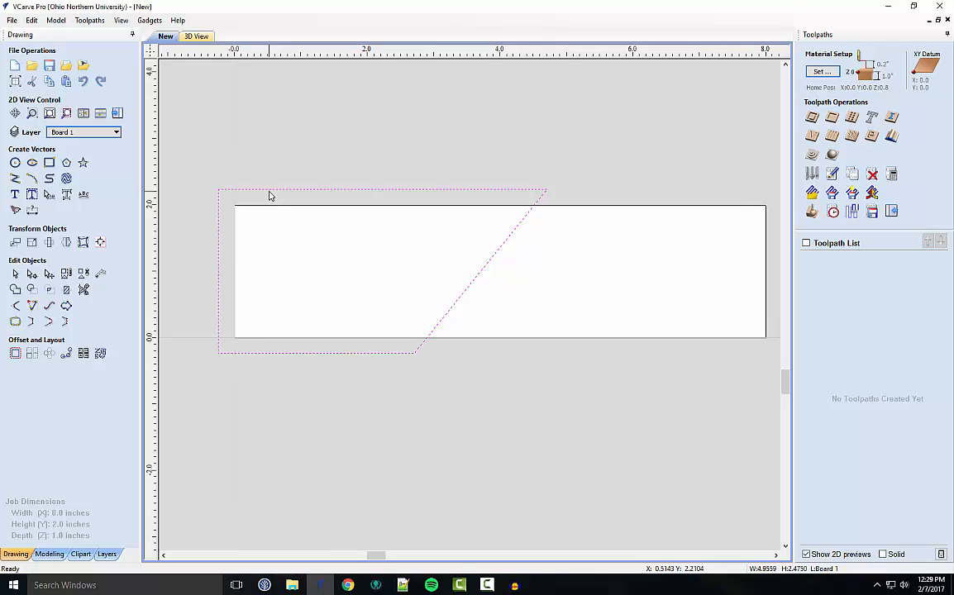
{"action": "mouse_move", "coordinate": [714, 399]}
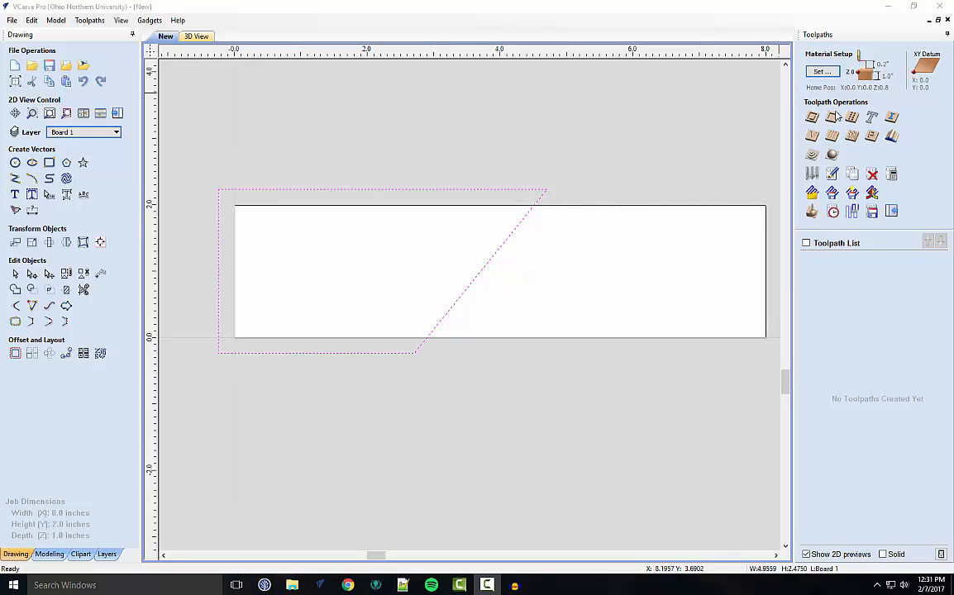
Calculate the Pocket 1 toolpath for Board 1 and play its 3D preview.
{"action": "left_click", "coordinate": [831, 117]}
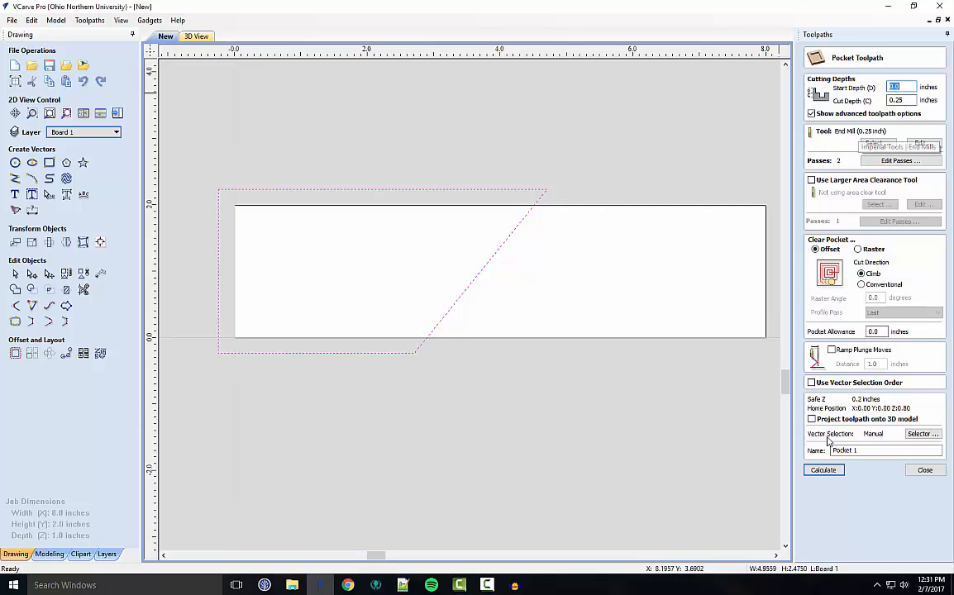
{"action": "left_click", "coordinate": [822, 470]}
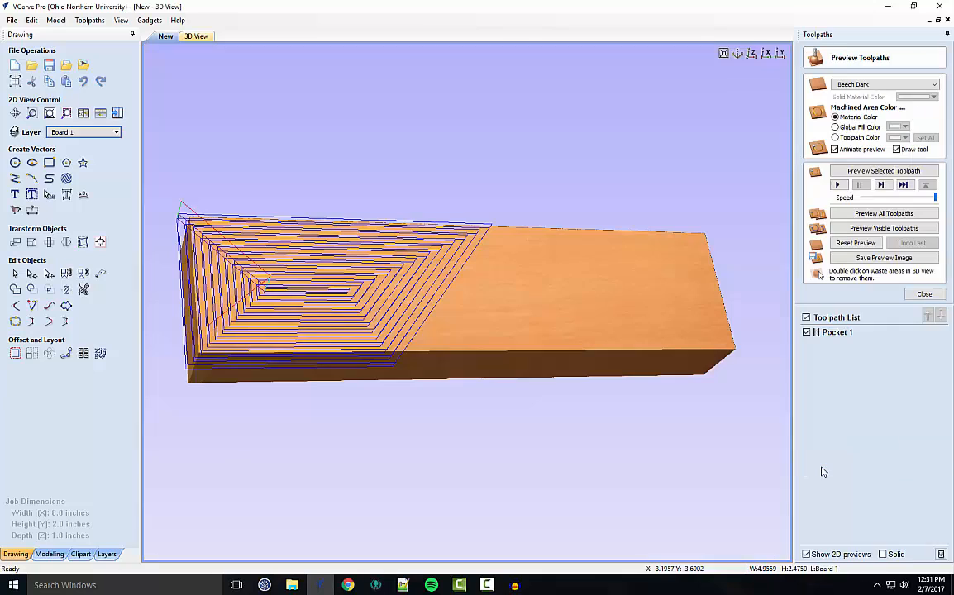
{"action": "mouse_move", "coordinate": [684, 416]}
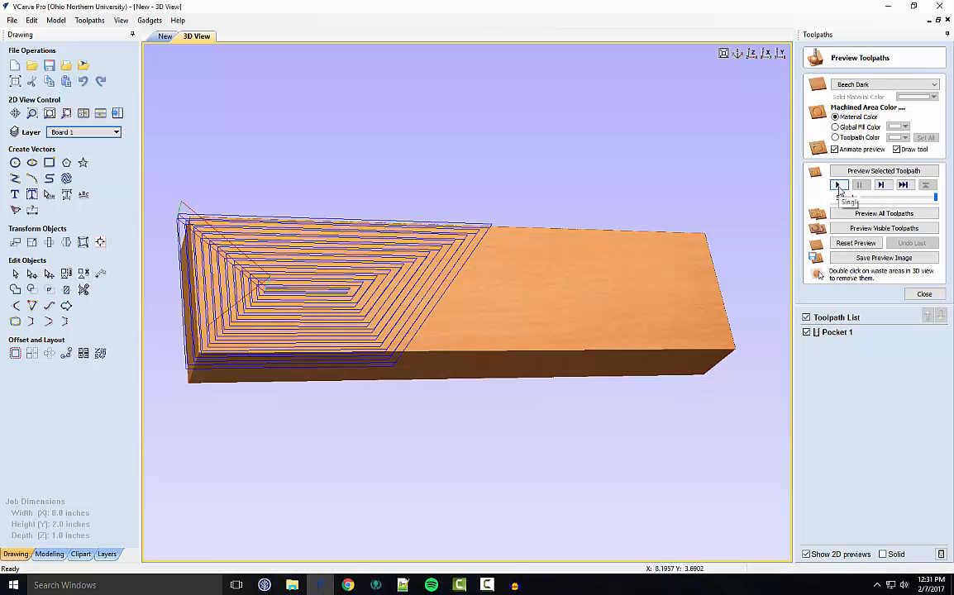
{"action": "left_click", "coordinate": [838, 184]}
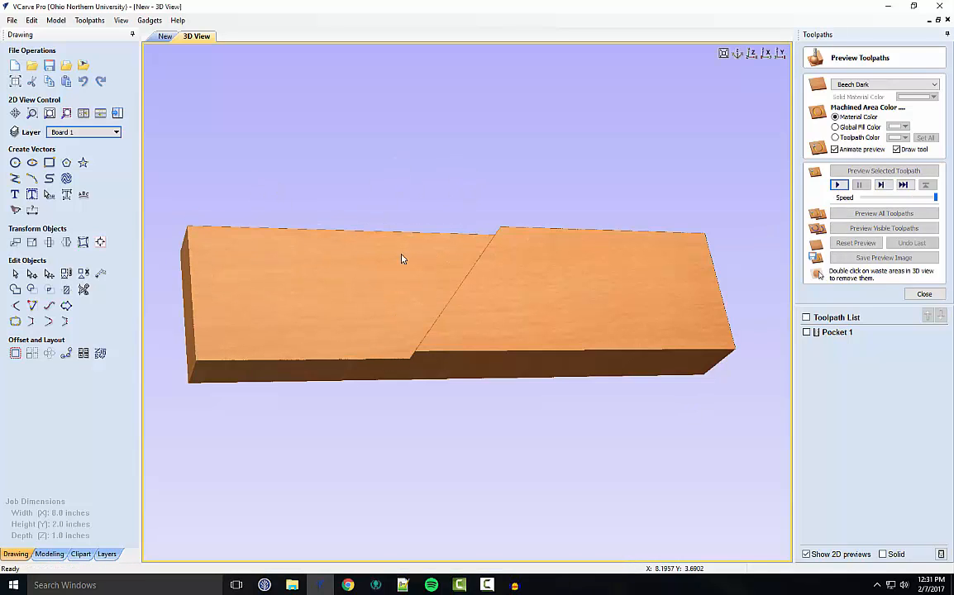
{"action": "mouse_move", "coordinate": [633, 266]}
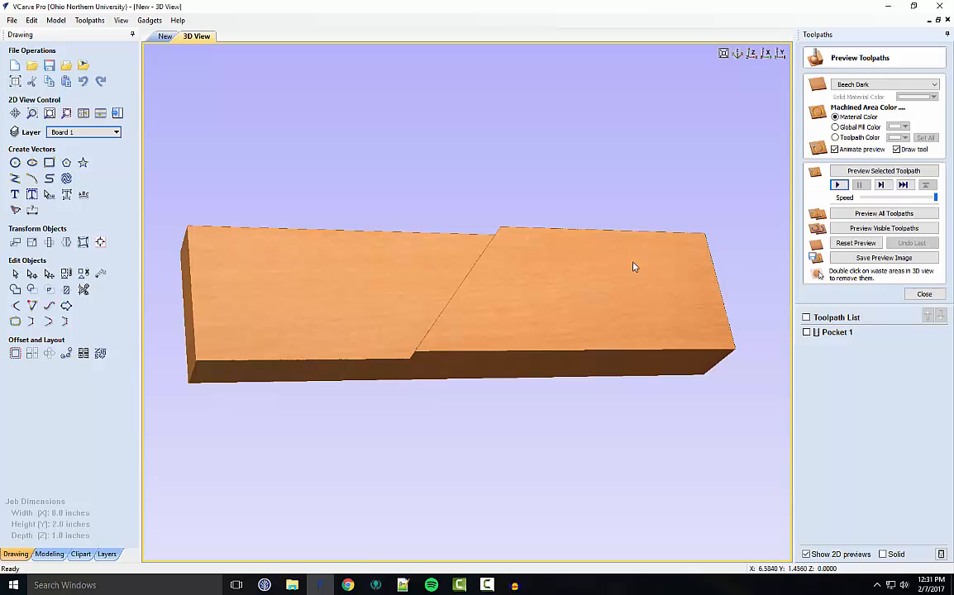
{"action": "mouse_move", "coordinate": [924, 294]}
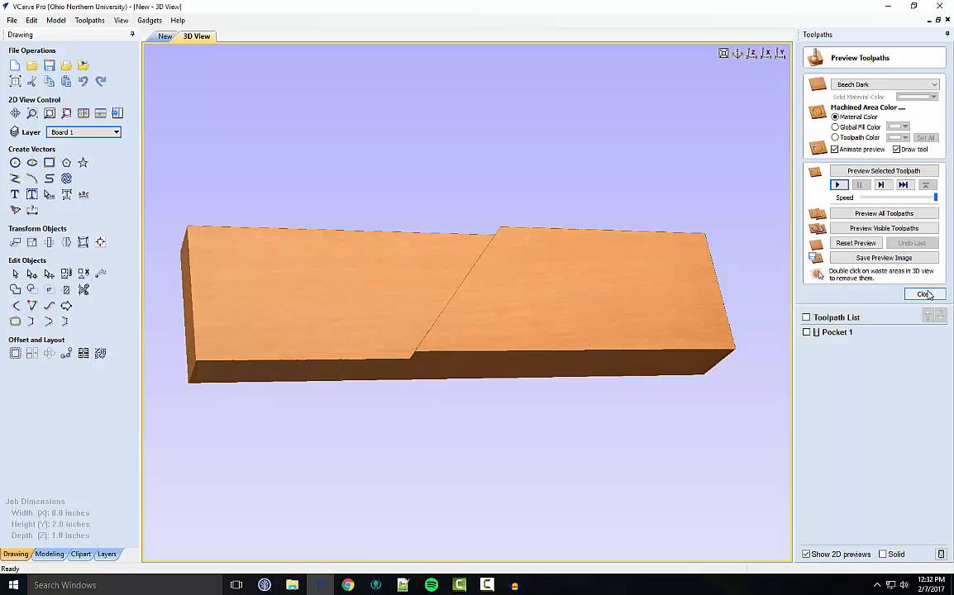
Close the preview and save Pocket 1 as a G Code (inch) .tap file.
{"action": "left_click", "coordinate": [925, 294]}
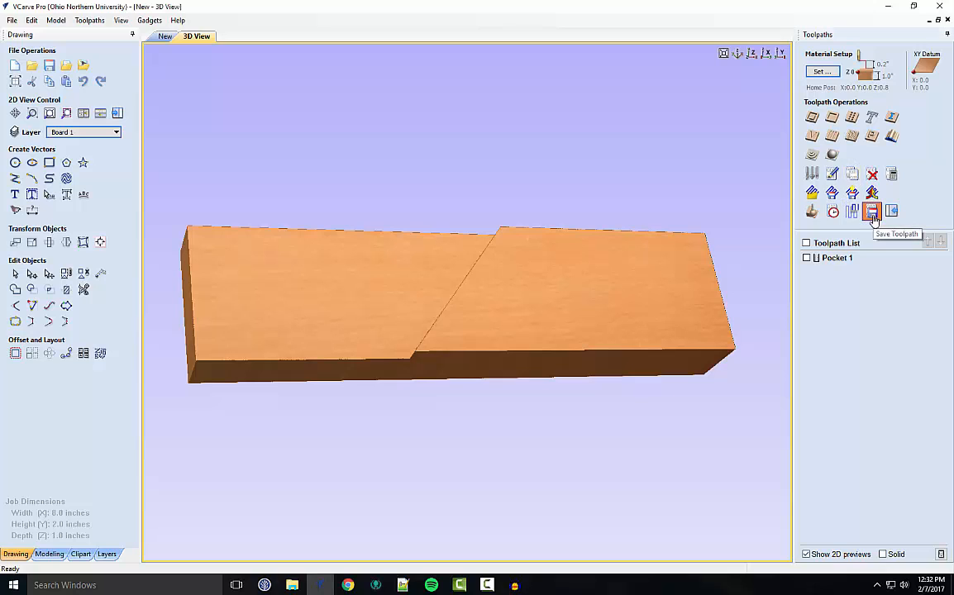
{"action": "left_click", "coordinate": [873, 211]}
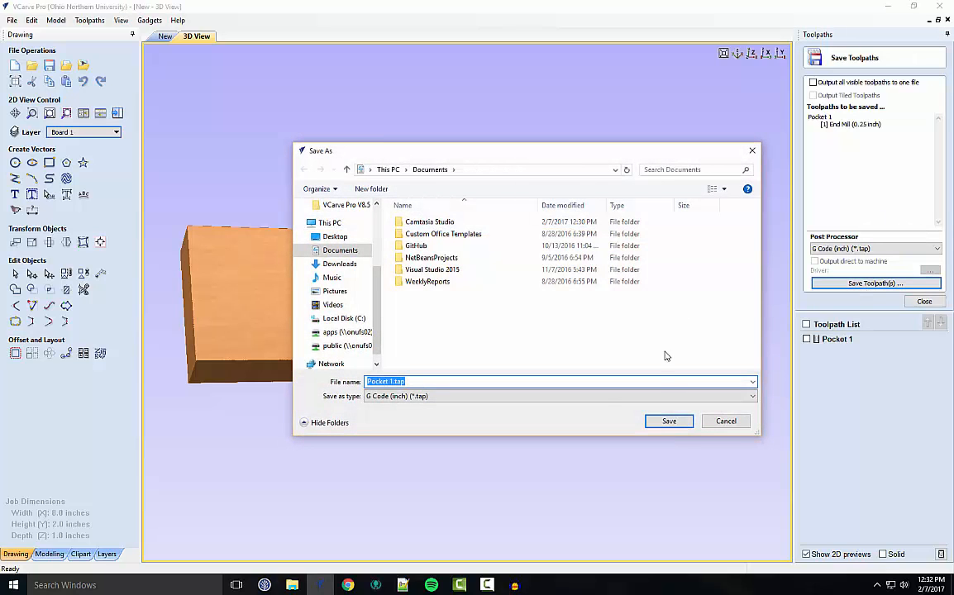
{"action": "mouse_move", "coordinate": [726, 421]}
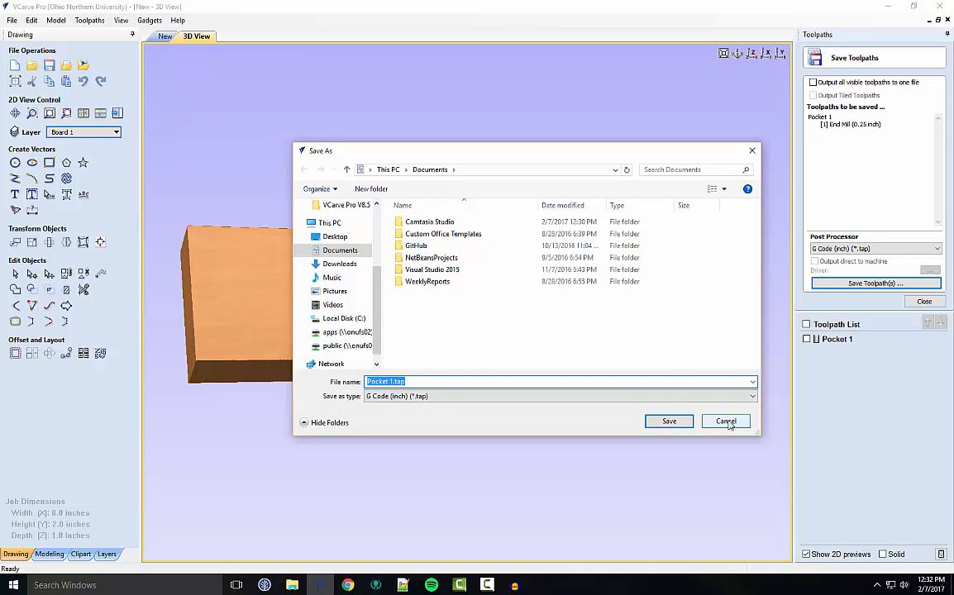
{"action": "left_click", "coordinate": [725, 421]}
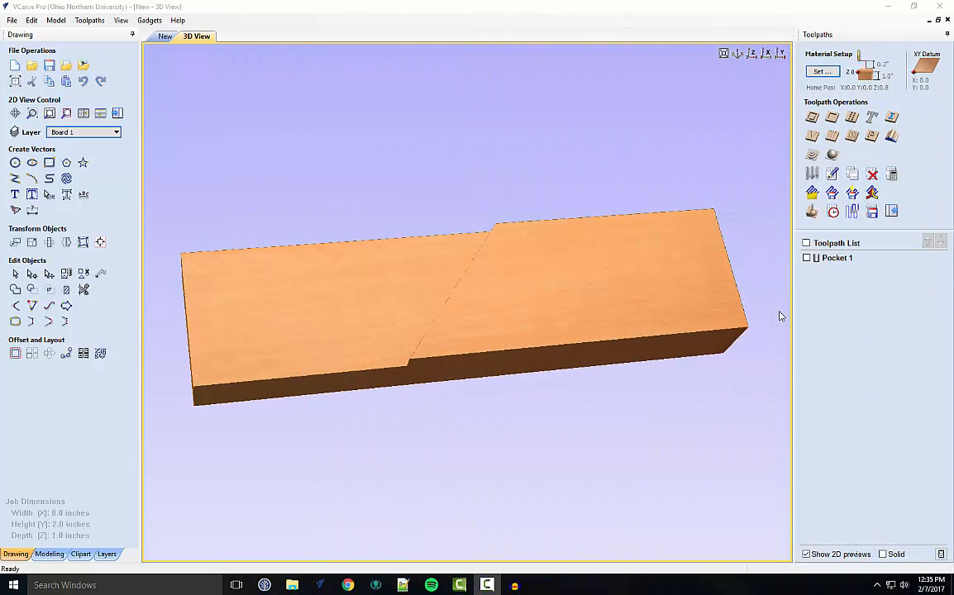
{"action": "mouse_move", "coordinate": [268, 104]}
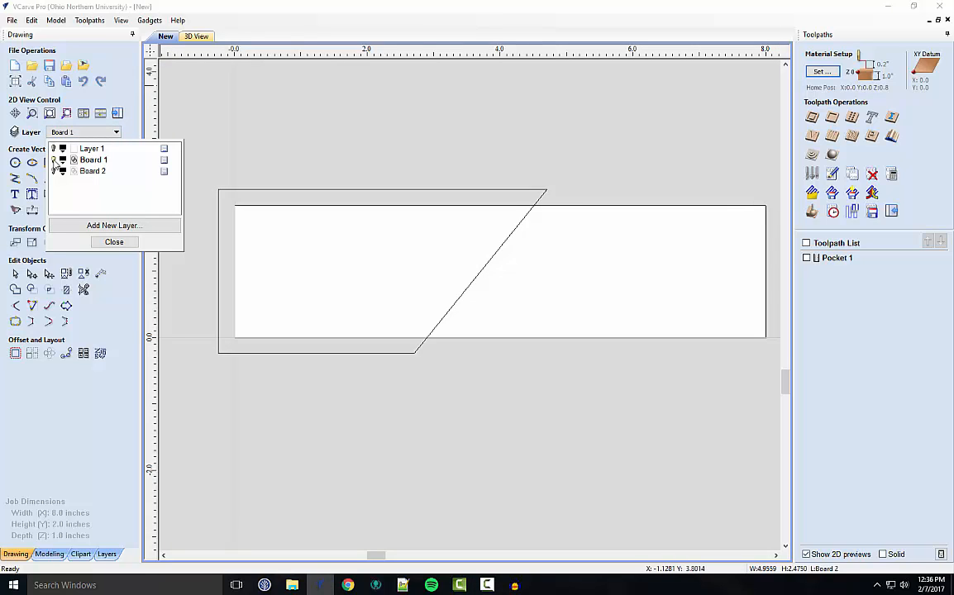
Pick the angled outline and make Board 2 the active layer.
{"action": "left_click", "coordinate": [98, 160]}
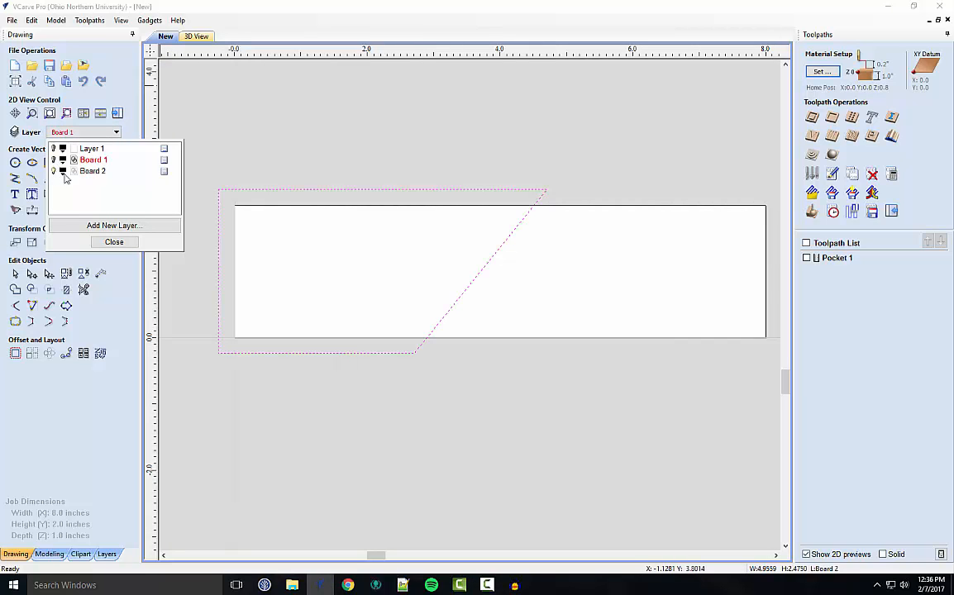
{"action": "left_click", "coordinate": [114, 242]}
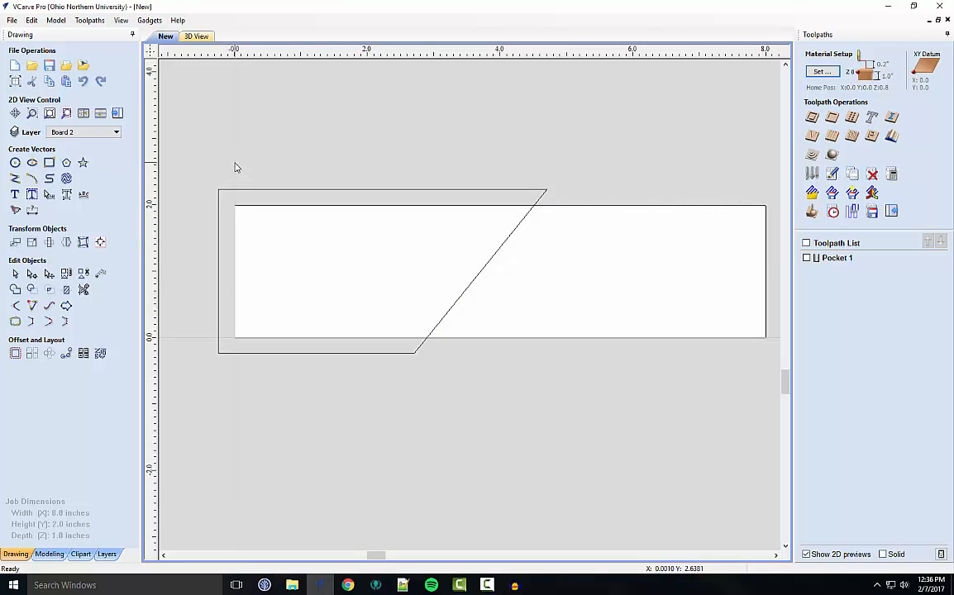
{"action": "mouse_move", "coordinate": [211, 169]}
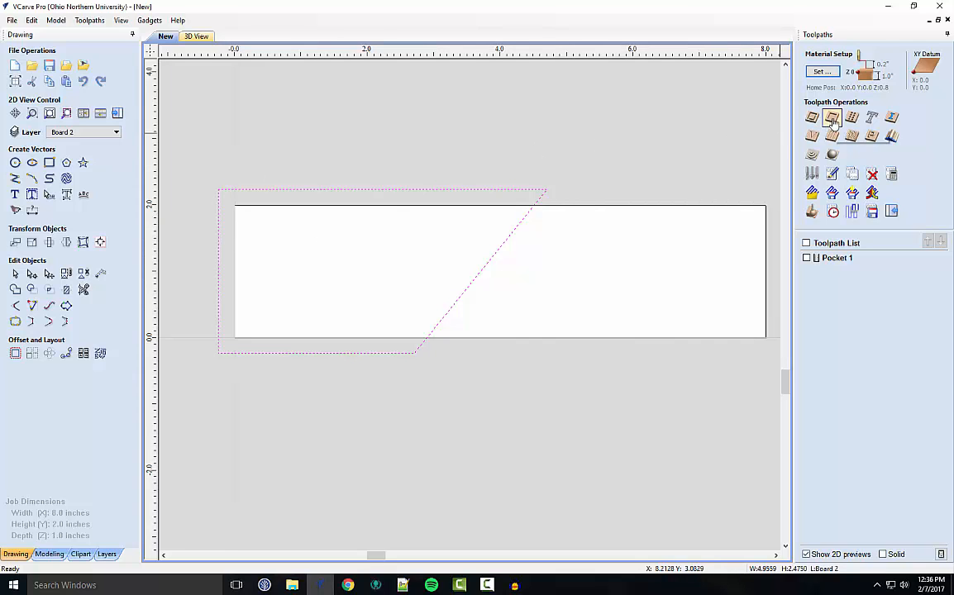
{"action": "mouse_move", "coordinate": [830, 121]}
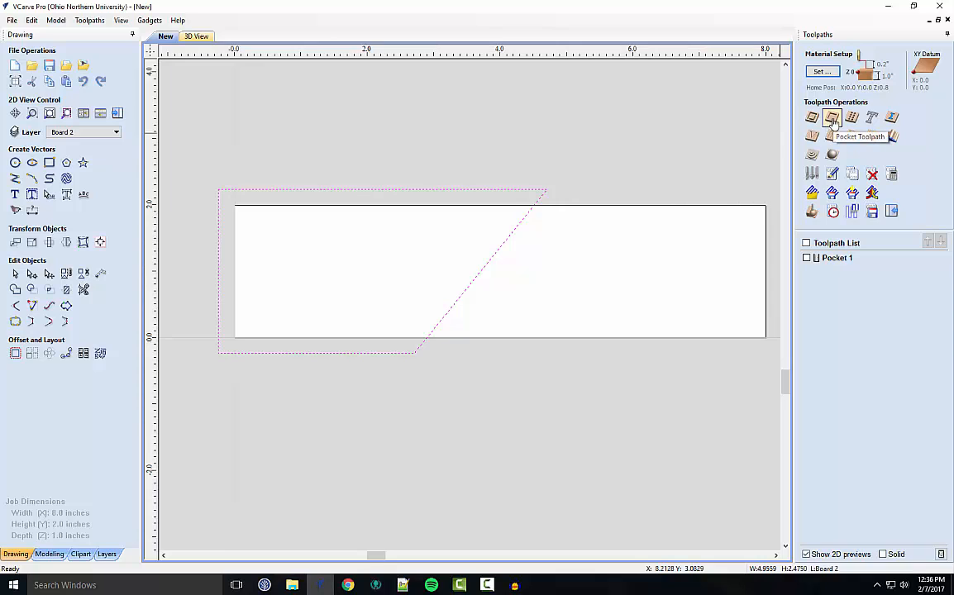
Calculate the Pocket 2 toolpath for Board 2, preview it, and close the preview.
{"action": "left_click", "coordinate": [831, 118]}
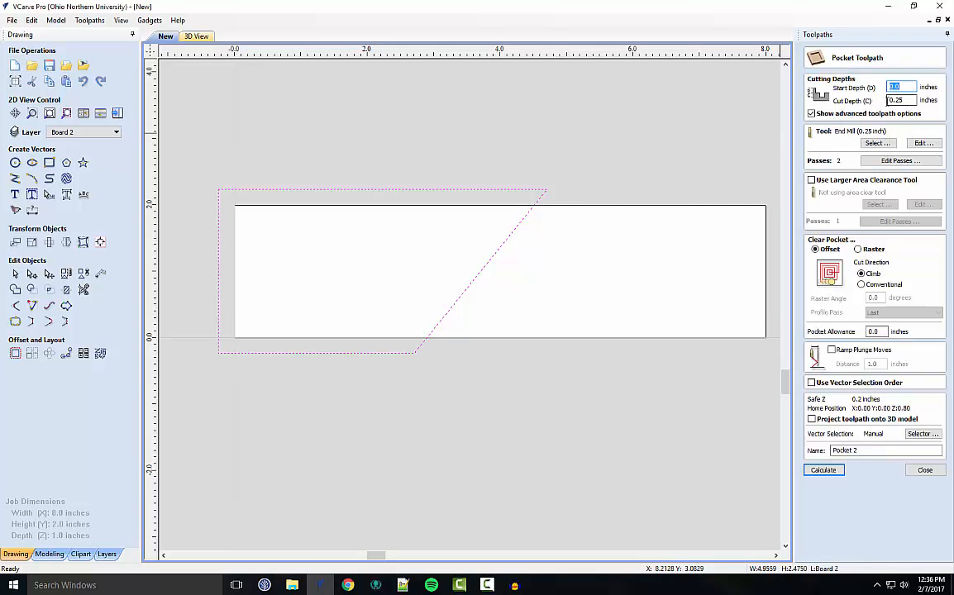
{"action": "mouse_move", "coordinate": [871, 101]}
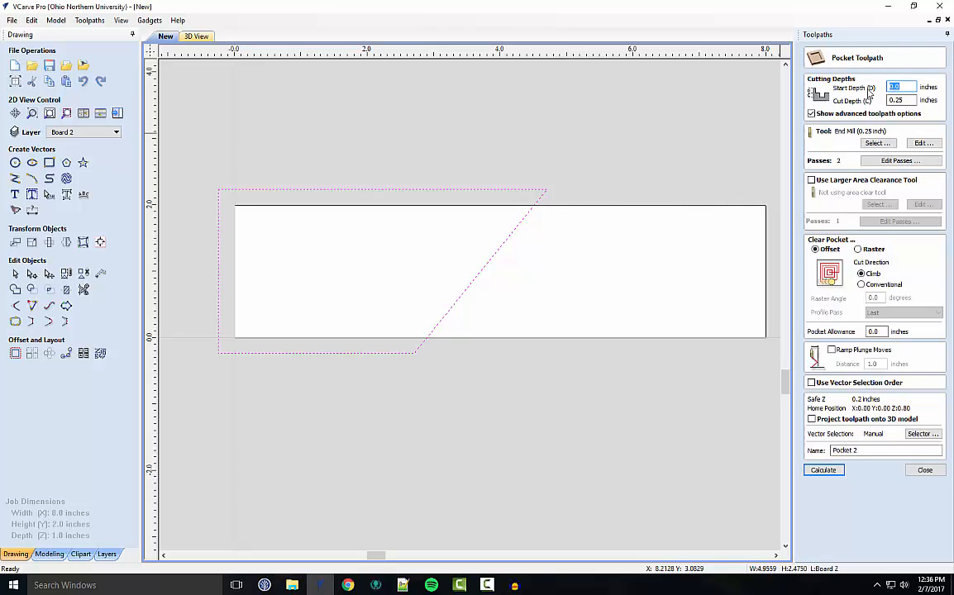
{"action": "left_click", "coordinate": [822, 469]}
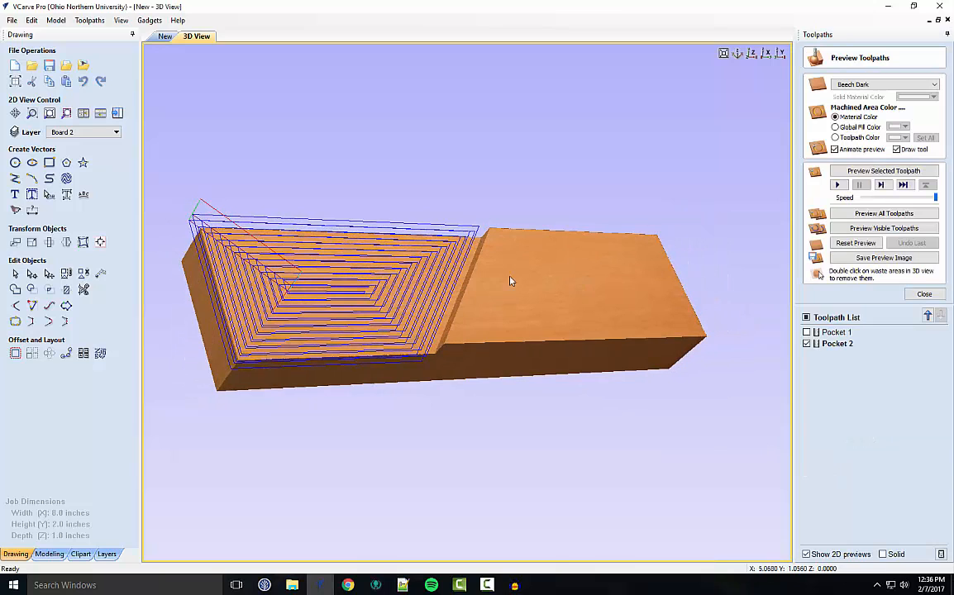
{"action": "left_click", "coordinate": [855, 242]}
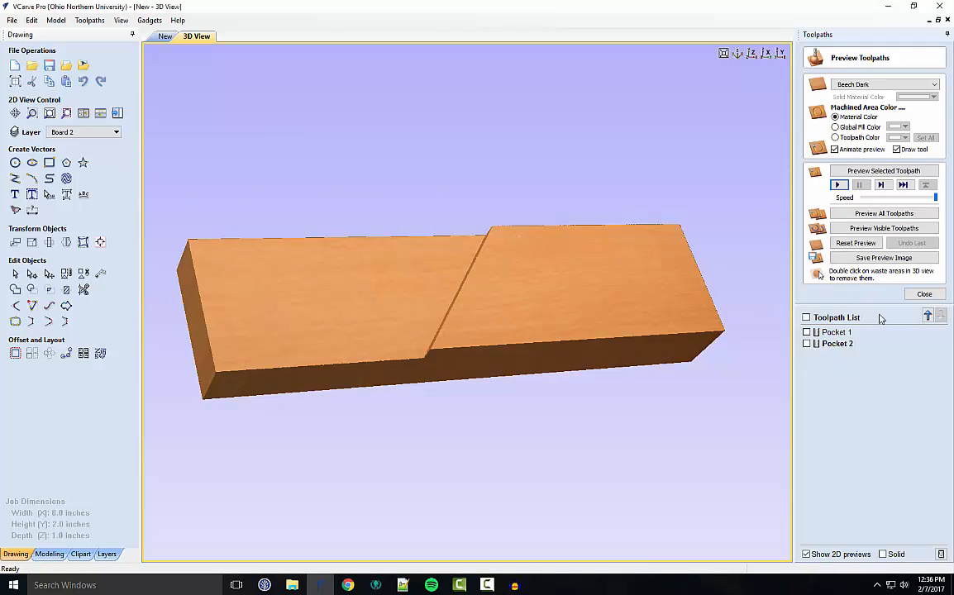
{"action": "left_click", "coordinate": [924, 293]}
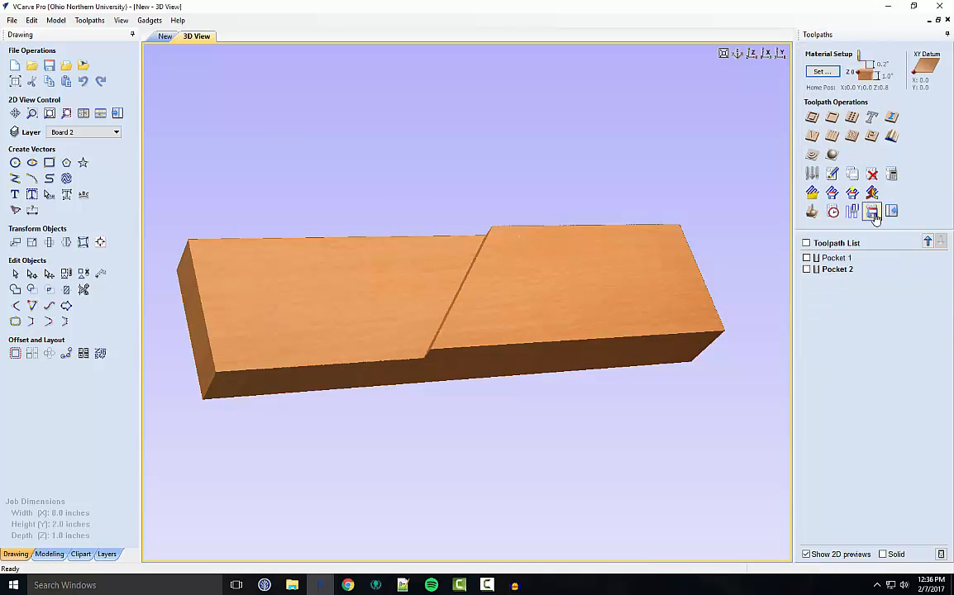
Save Pocket 2 with the G Code (inch) post processor, opening Save As.
{"action": "left_click", "coordinate": [871, 211]}
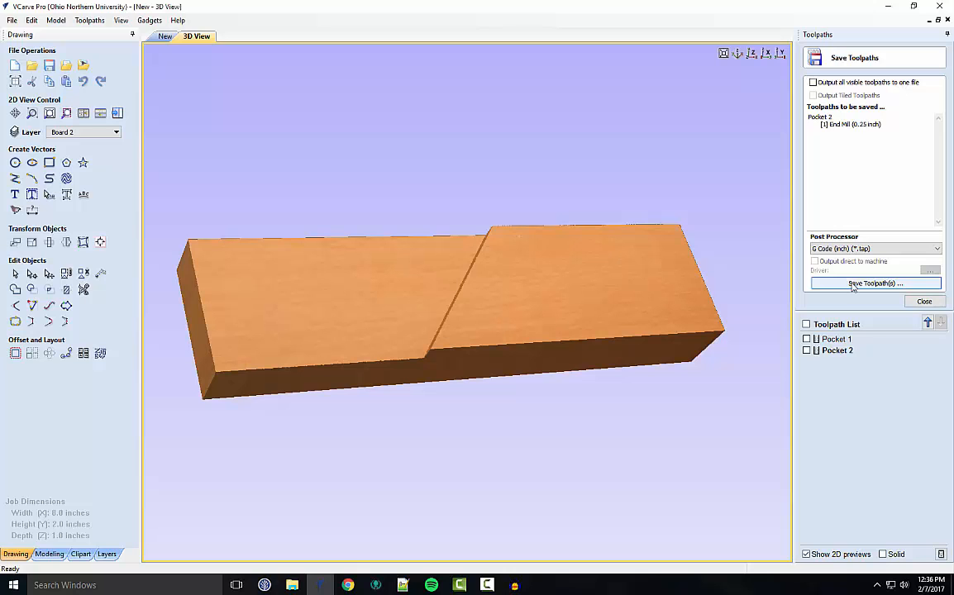
{"action": "left_click", "coordinate": [873, 283]}
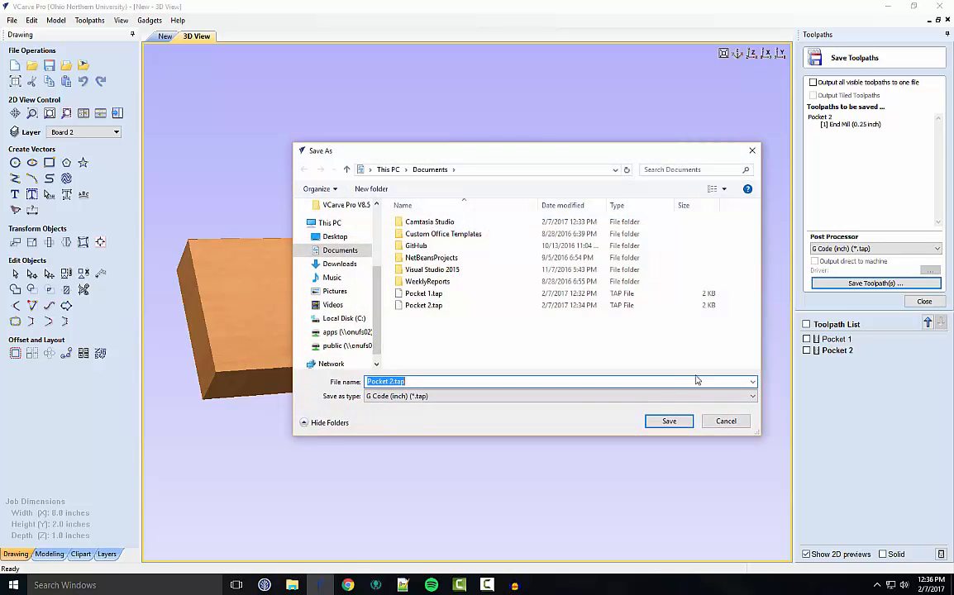